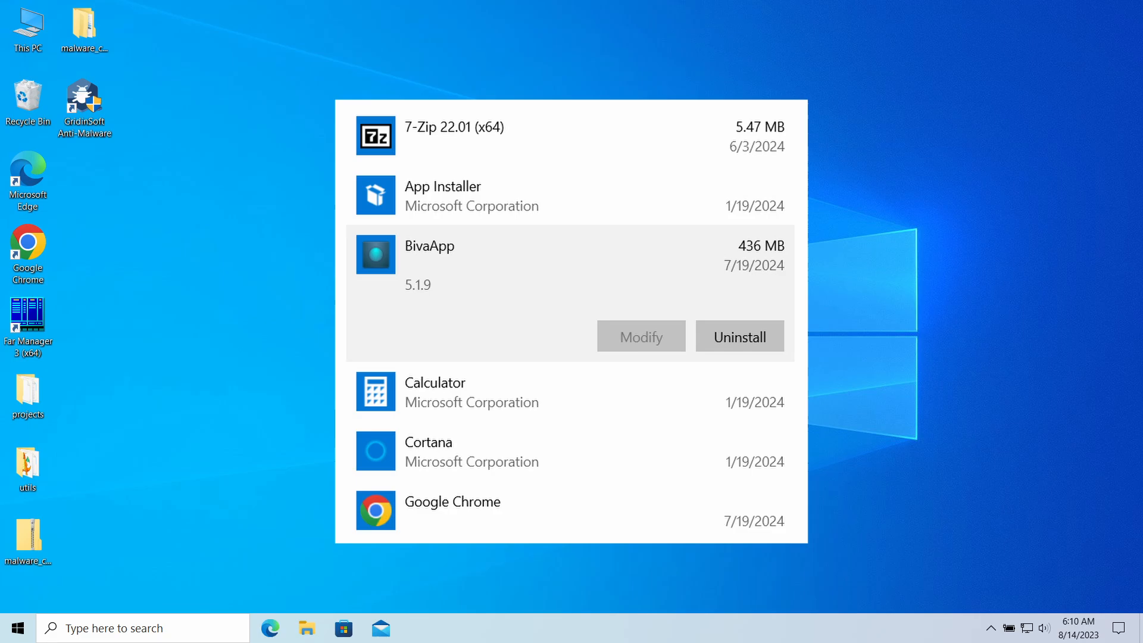
Open BivaApp's entry in Apps & features and start its uninstall.
left_click(739, 336)
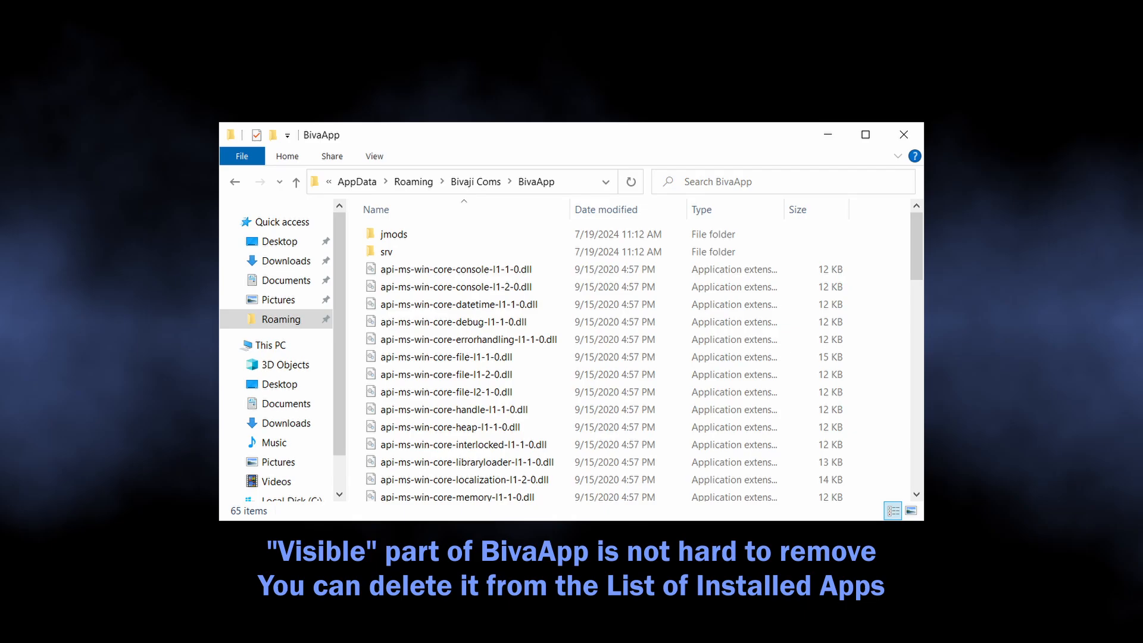
Close the BivaApp AppData folder and launch GridinSoft Anti-Malware from the desktop.
left_click(903, 135)
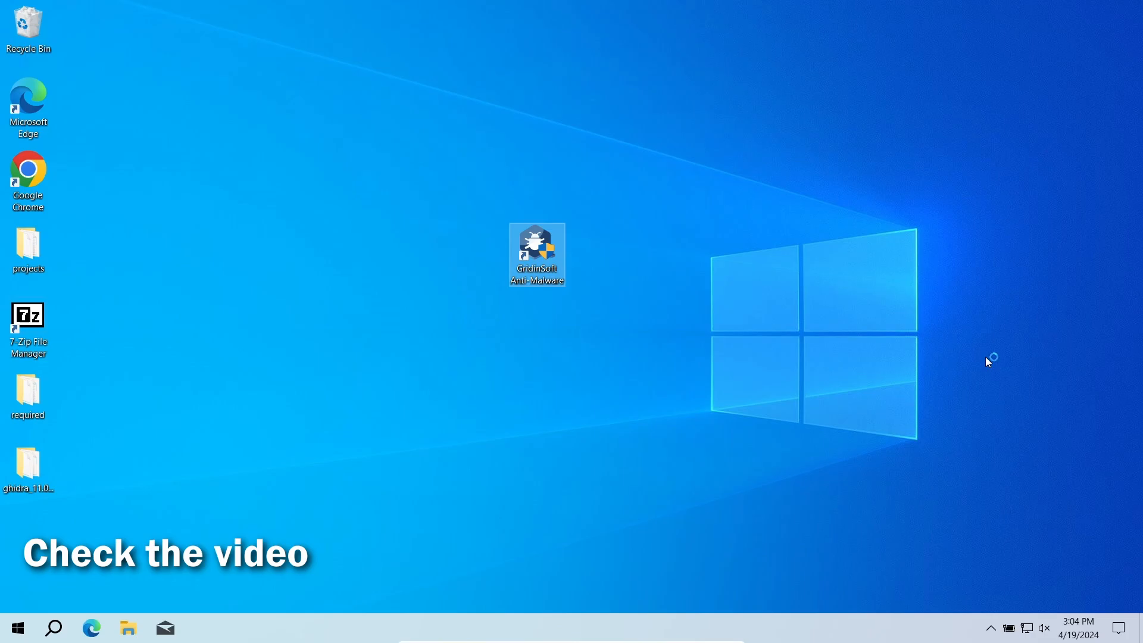
double_click(536, 254)
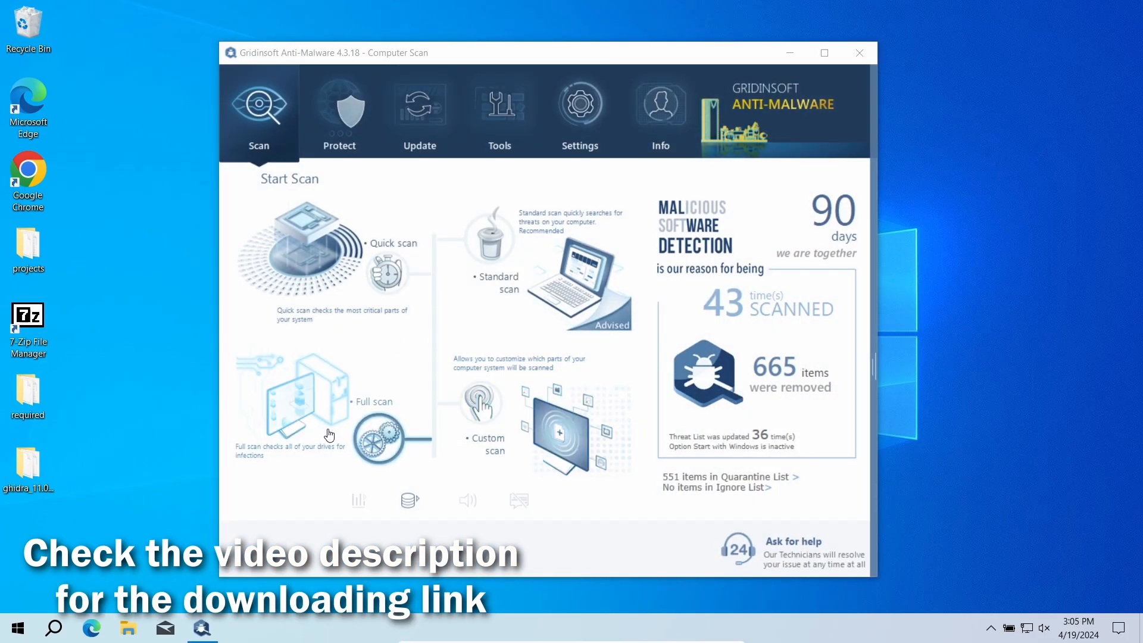
Start a Full scan of all drives and let it detect four threats.
left_click(300, 394)
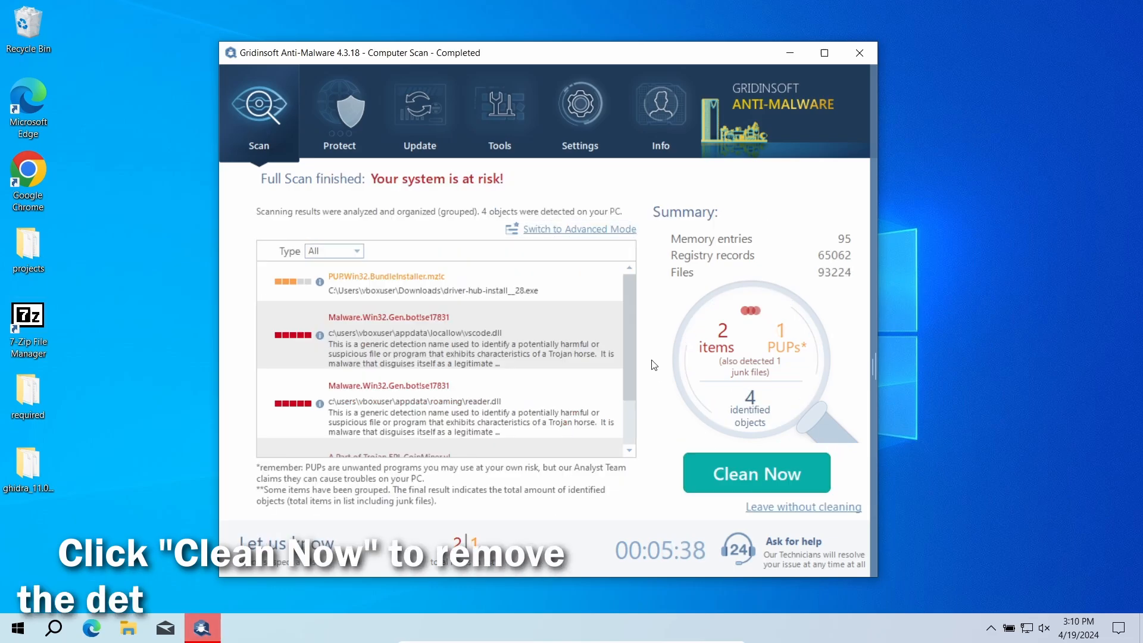
Clean the four detected threats, then close the removal summary.
left_click(755, 472)
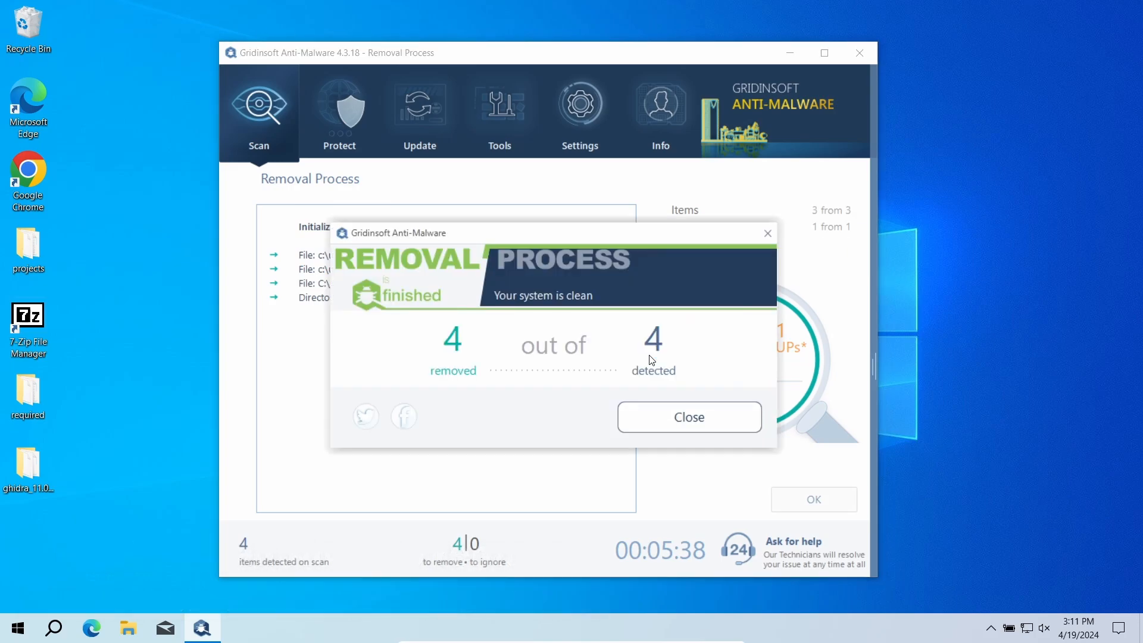
mouse_move(605, 525)
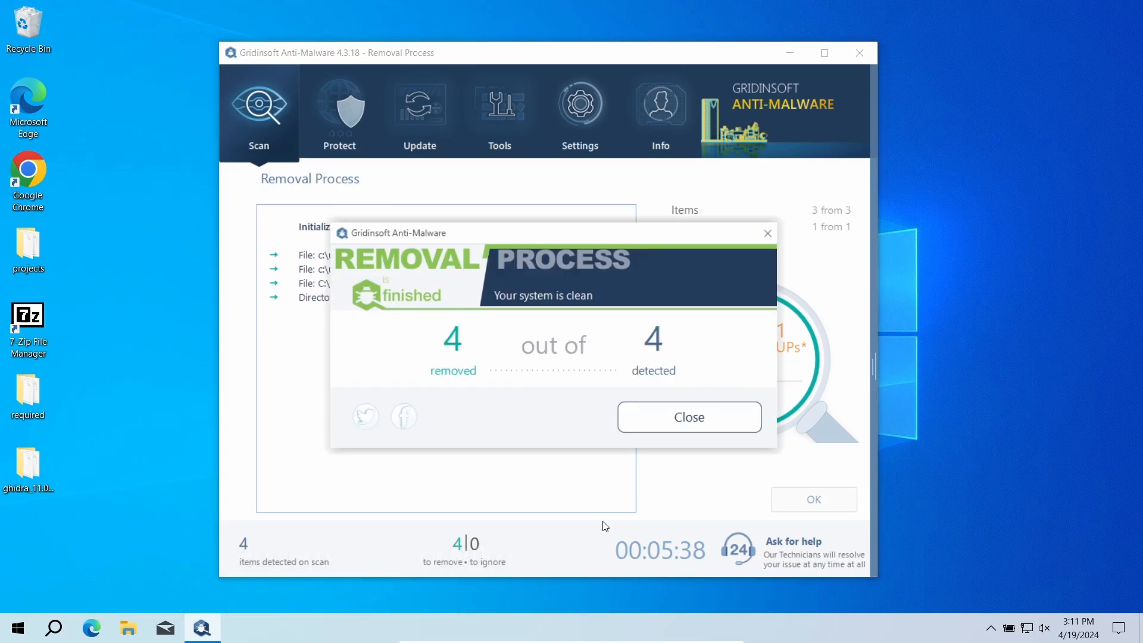
left_click(688, 416)
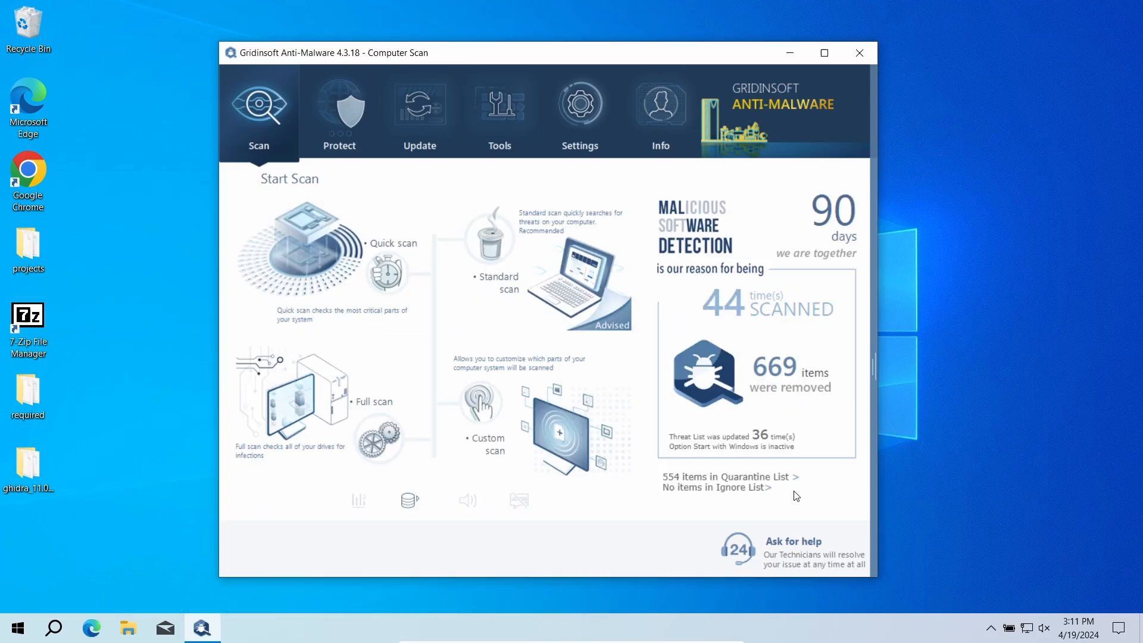